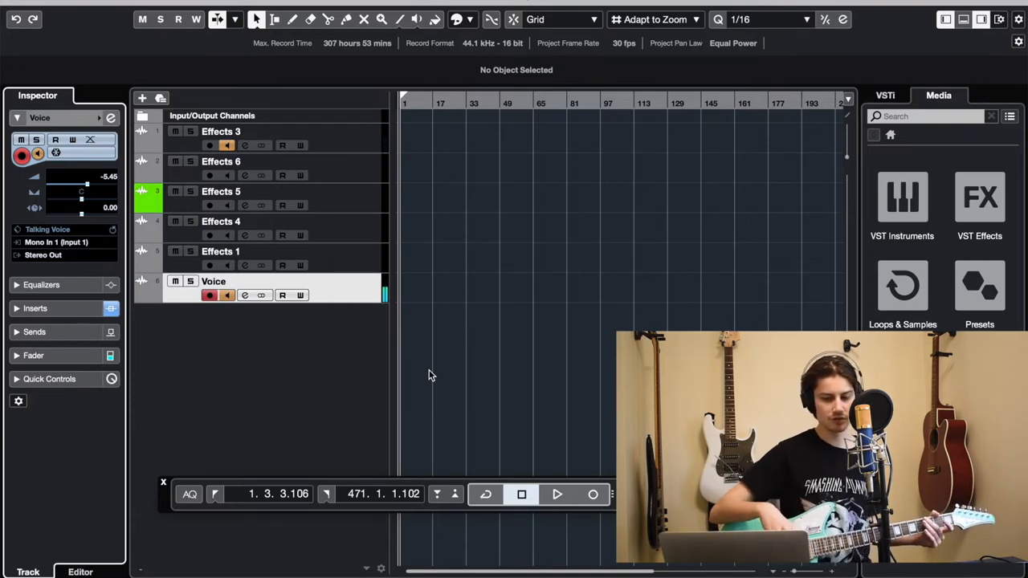
Step: Select the Effects 3 guitar track, leaving the Voice track
left_click(257, 131)
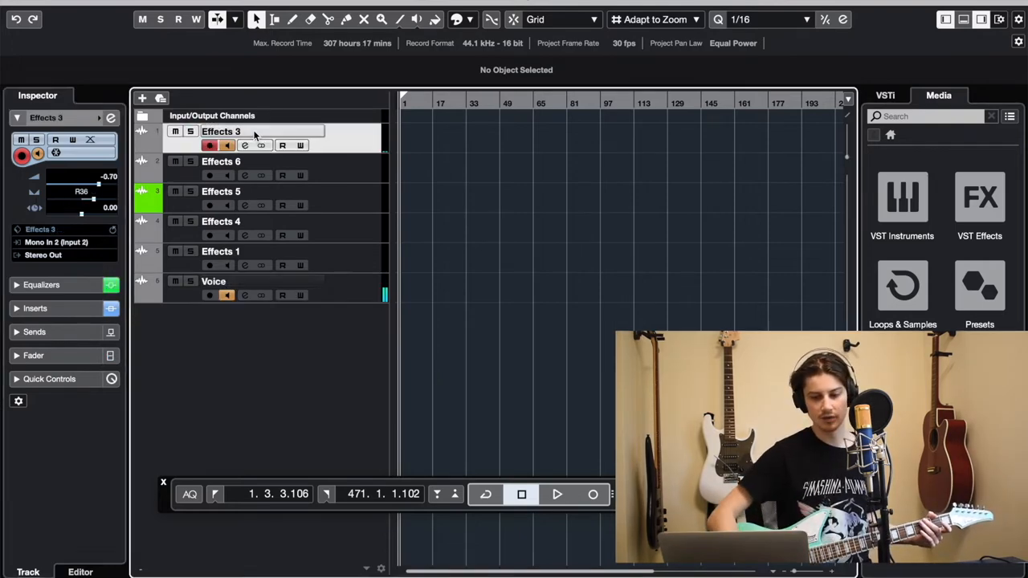
mouse_move(253, 132)
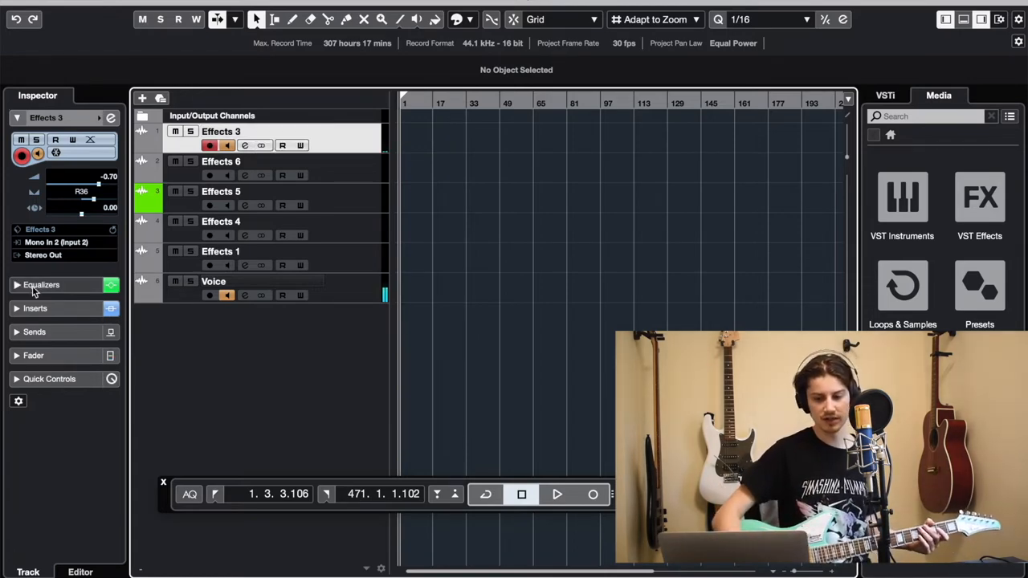
Step: Expand the Inserts section for Effects 3 showing SS-11X, Chorus, VSTAmpRack and StudioEQs
left_click(35, 308)
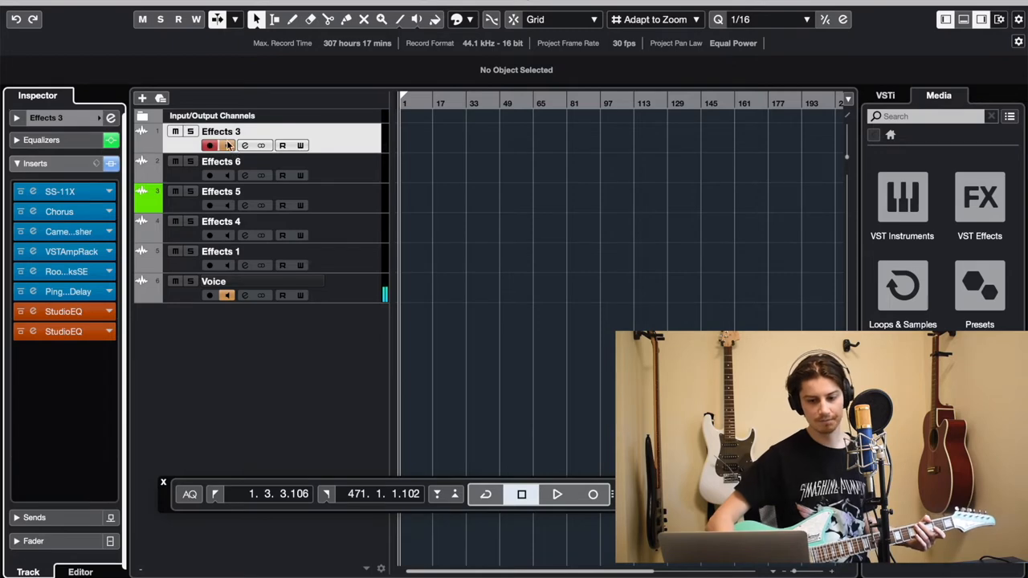
mouse_move(228, 295)
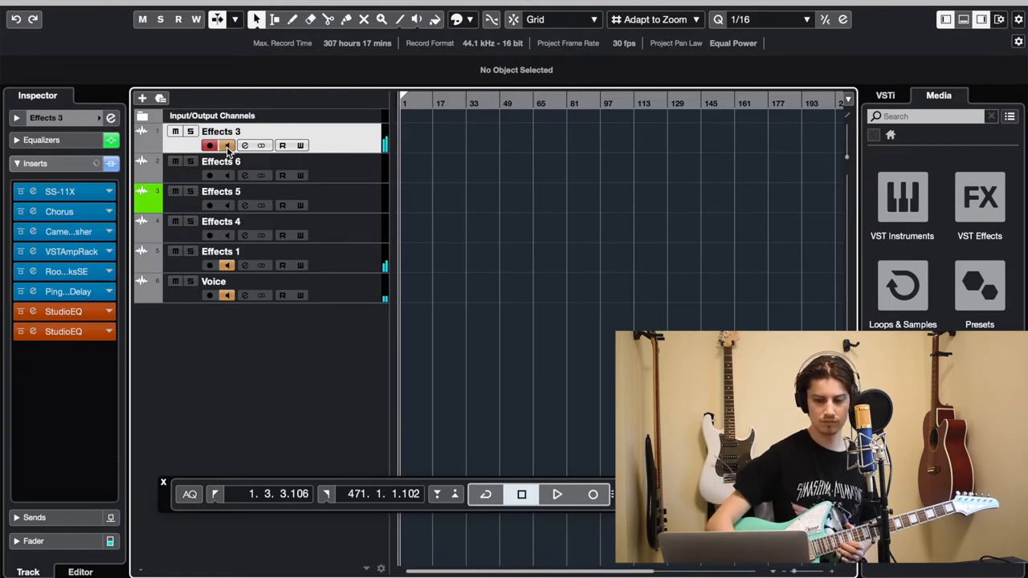
Step: Select the Effects 1 track showing its Gate, SS-11X, Chorus and VSTAmpRack inserts
left_click(228, 144)
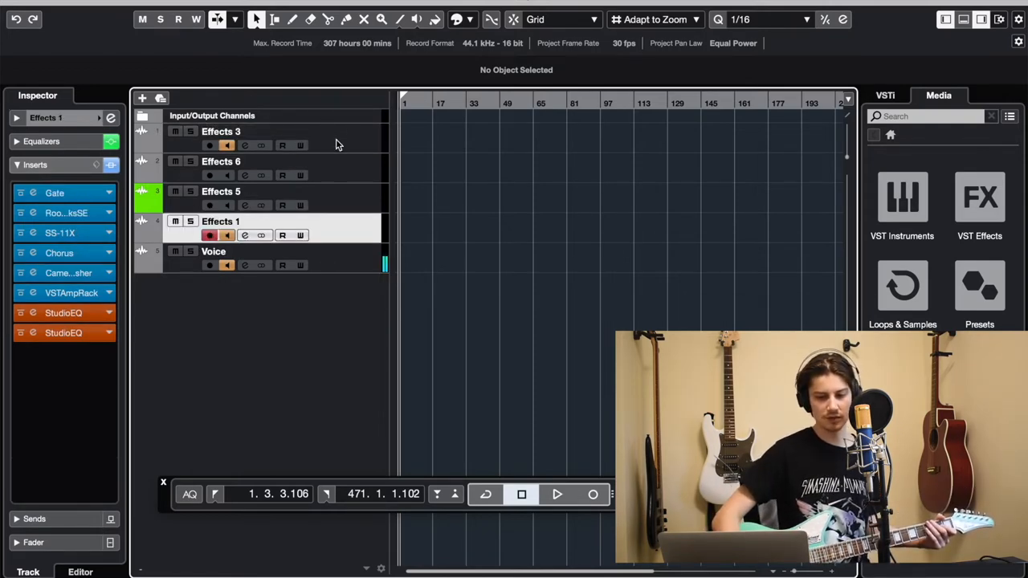
mouse_move(334, 194)
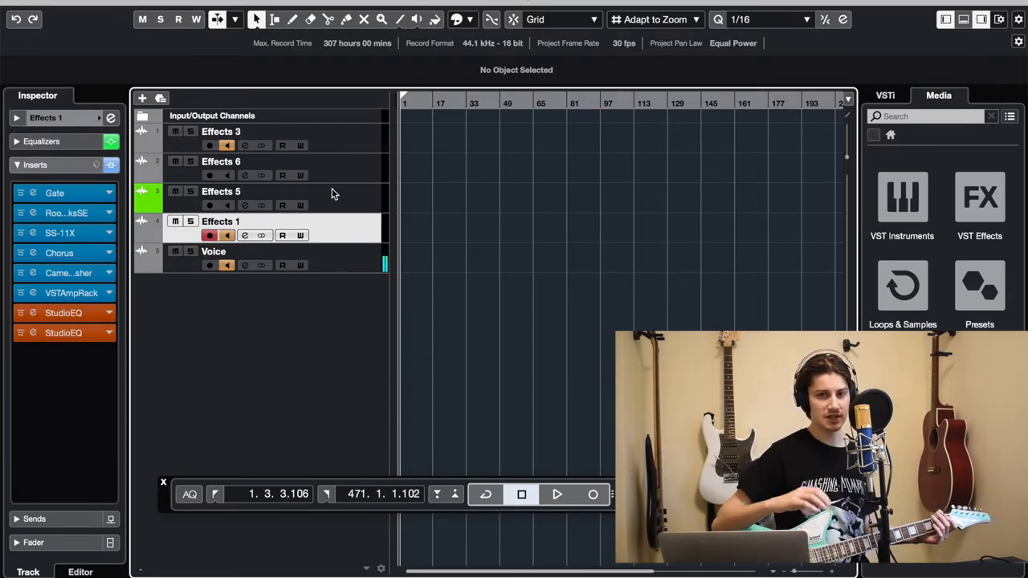
mouse_move(234, 371)
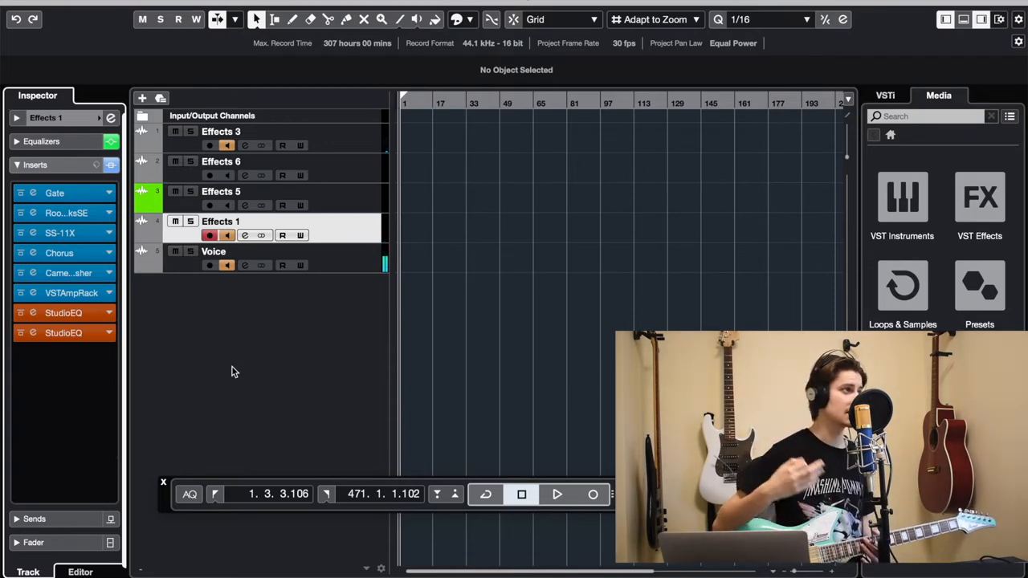
mouse_move(215, 391)
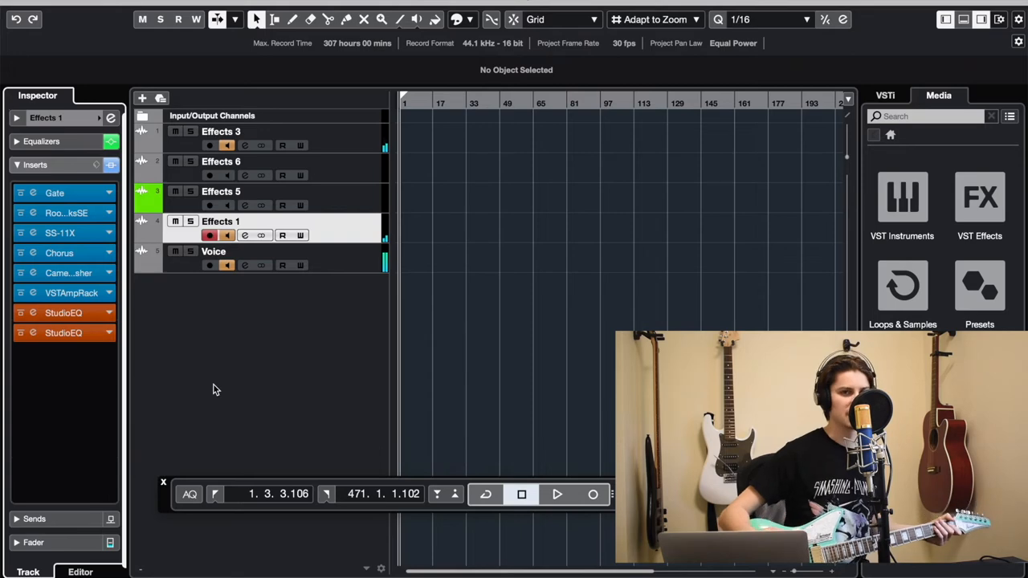
mouse_move(449, 355)
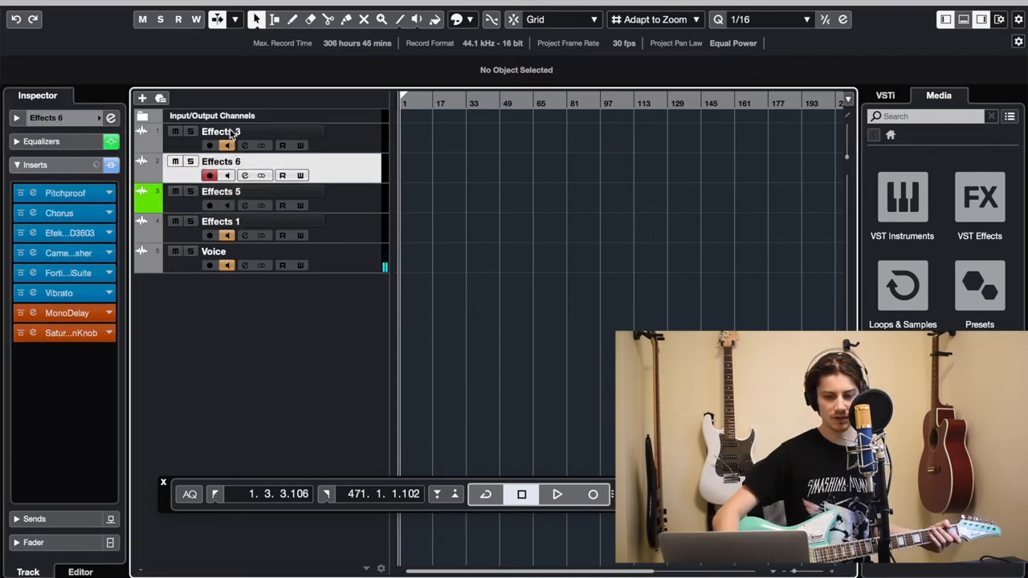
left_click(222, 132)
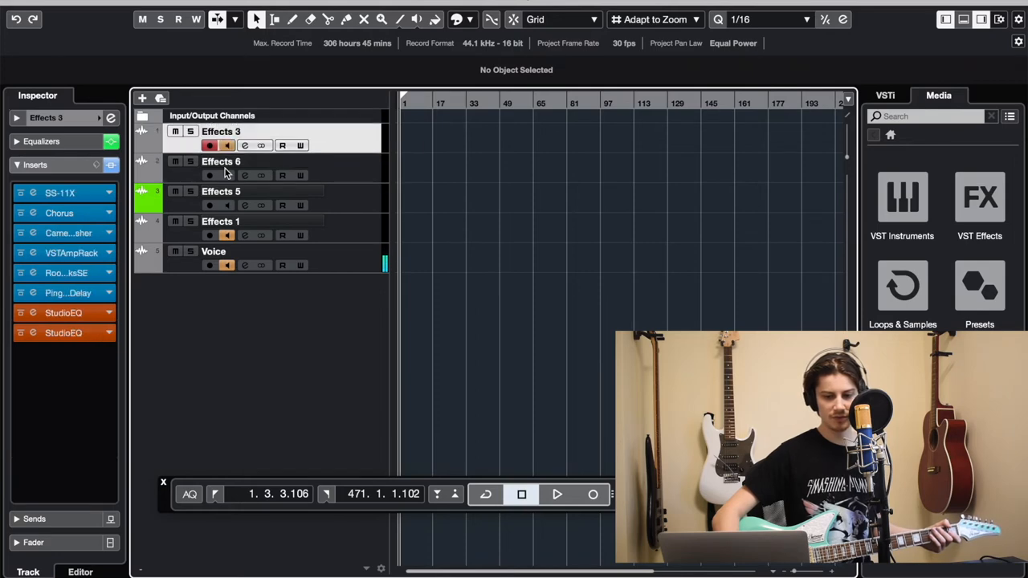
left_click(221, 222)
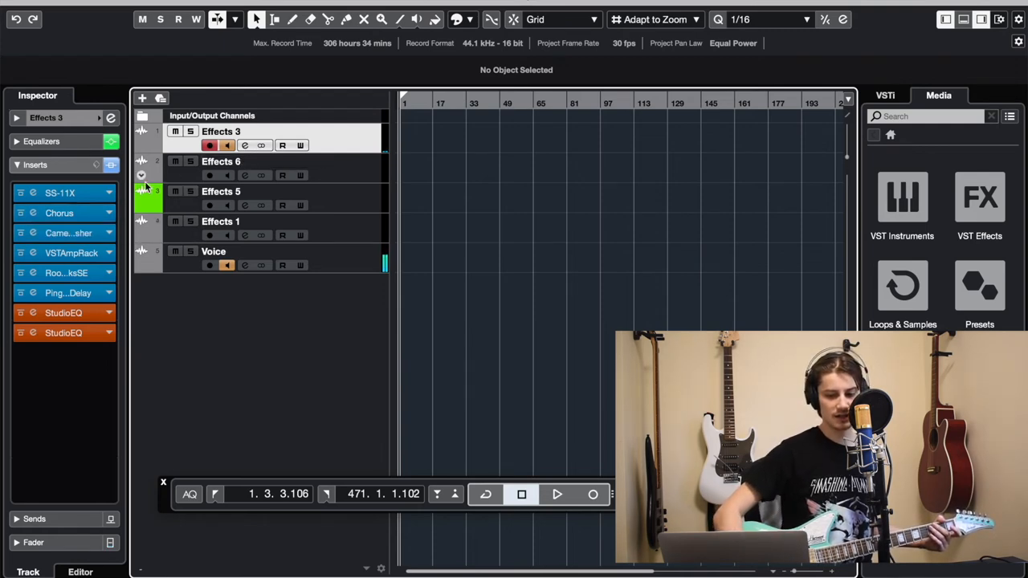
mouse_move(59, 212)
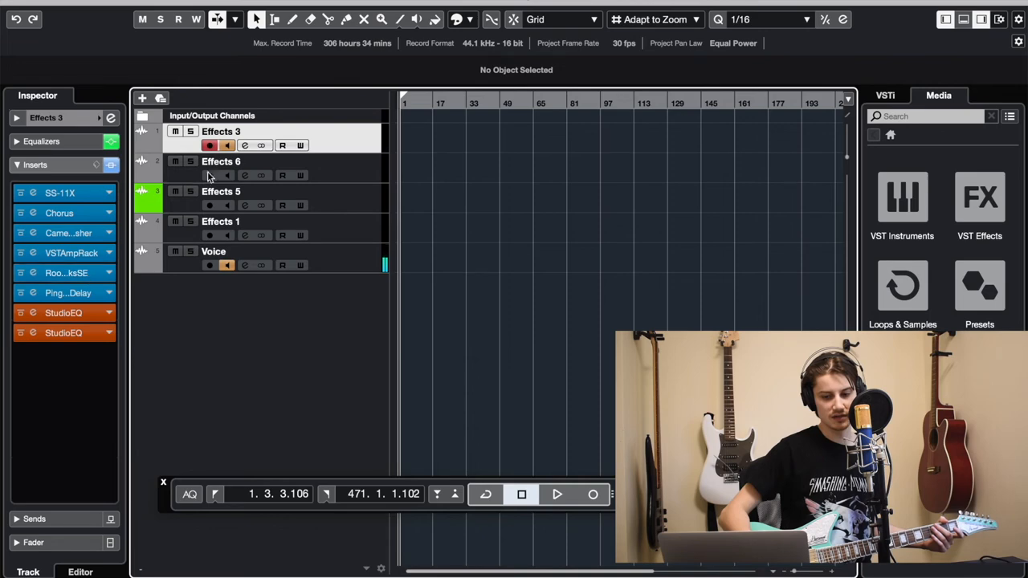
left_click(222, 161)
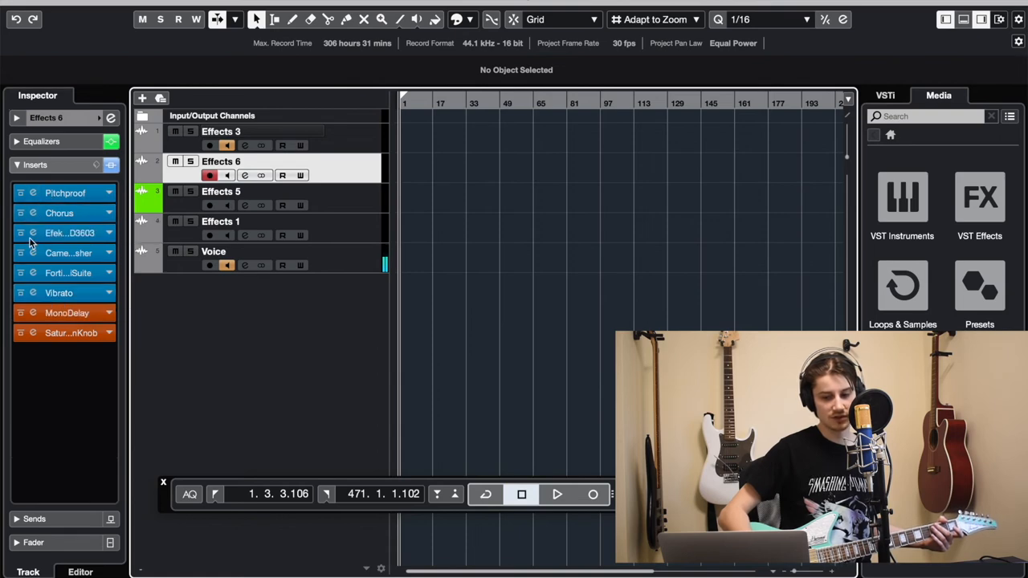
left_click(222, 191)
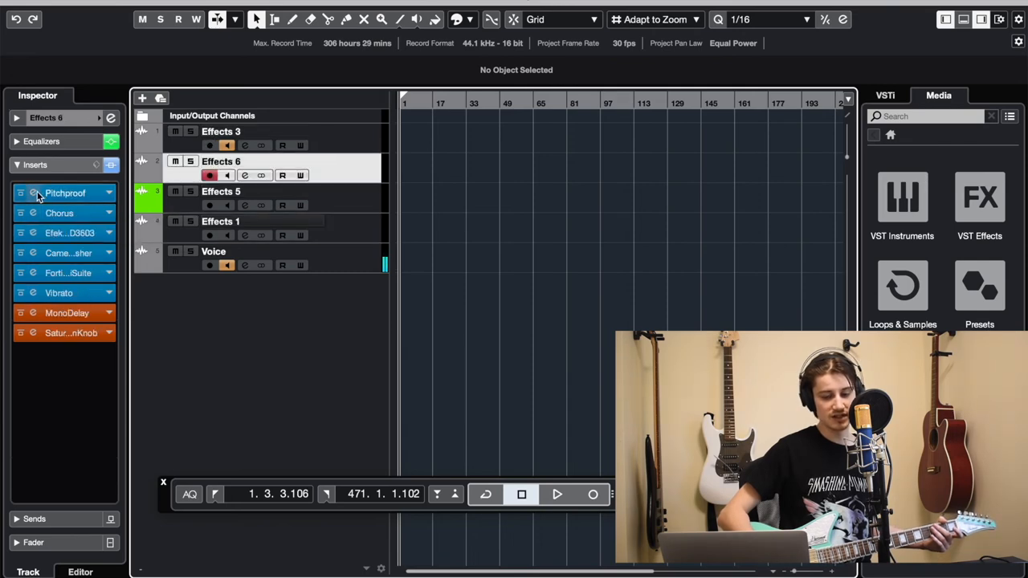
mouse_move(32, 212)
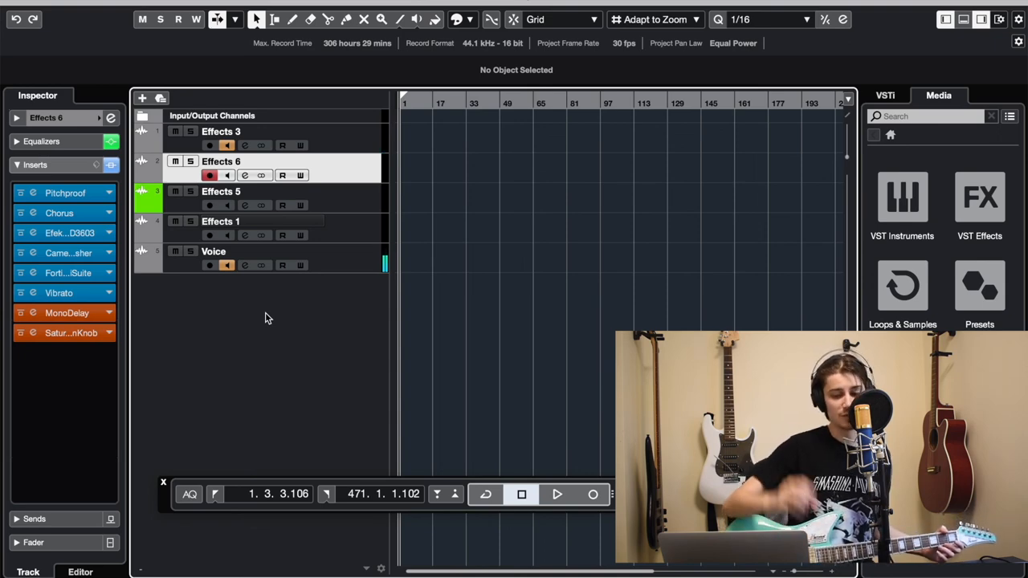
mouse_move(217, 416)
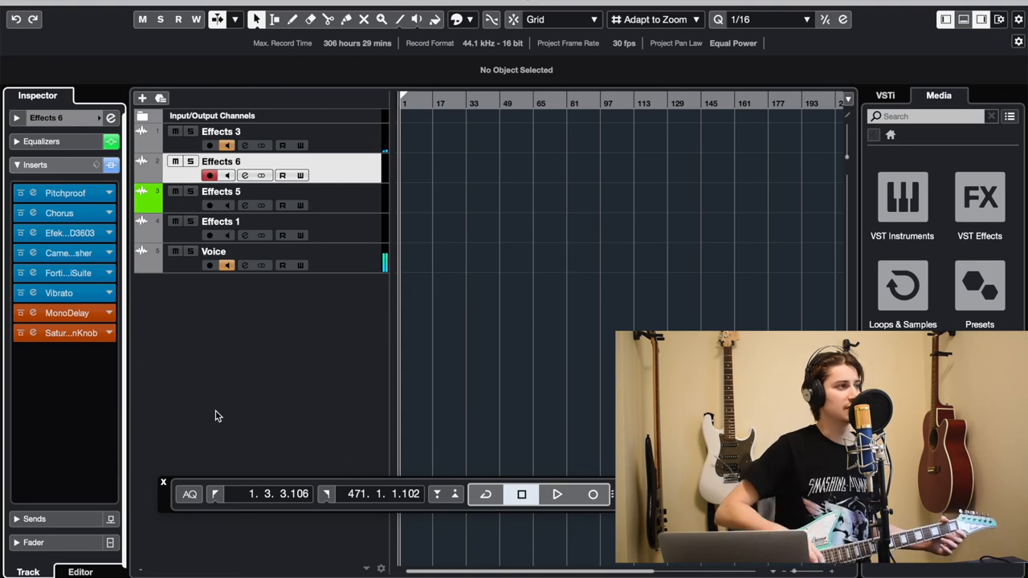